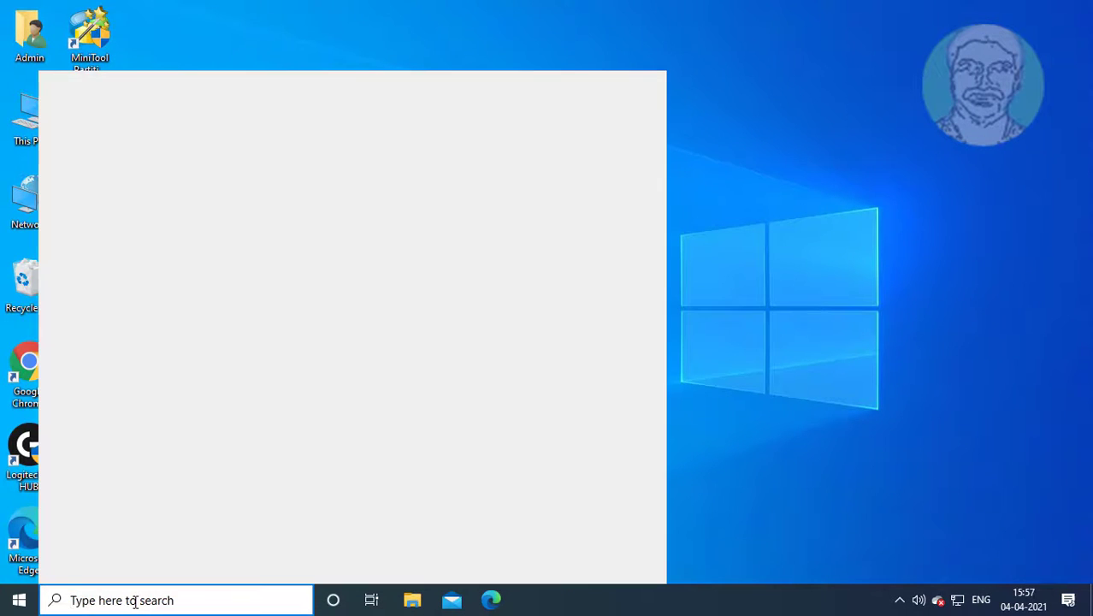
- Find 'regedit' via taskbar search and bring up Run as administrator for Registry Editor
type("regedit")
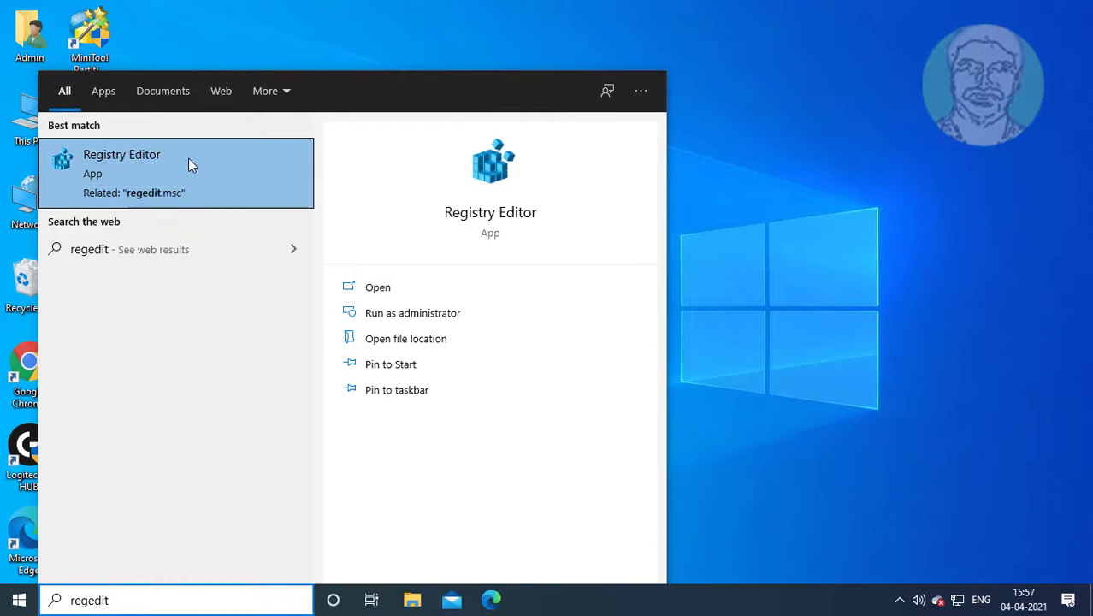
right_click(122, 162)
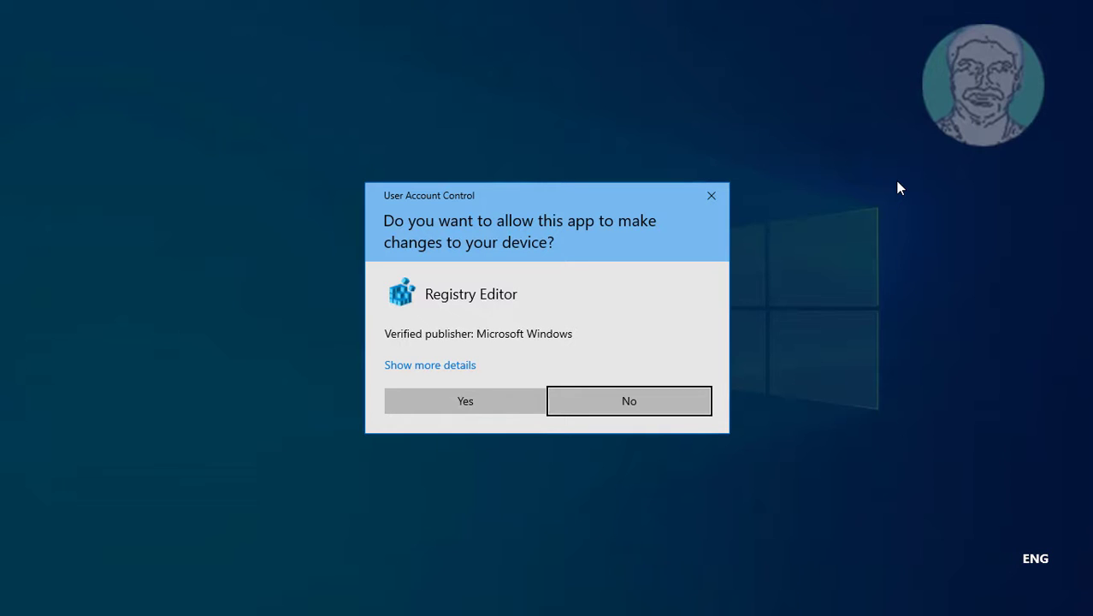
- Allow the UAC prompt and expand HKEY_LOCAL_MACHINE\SOFTWARE to reveal Policies
left_click(629, 400)
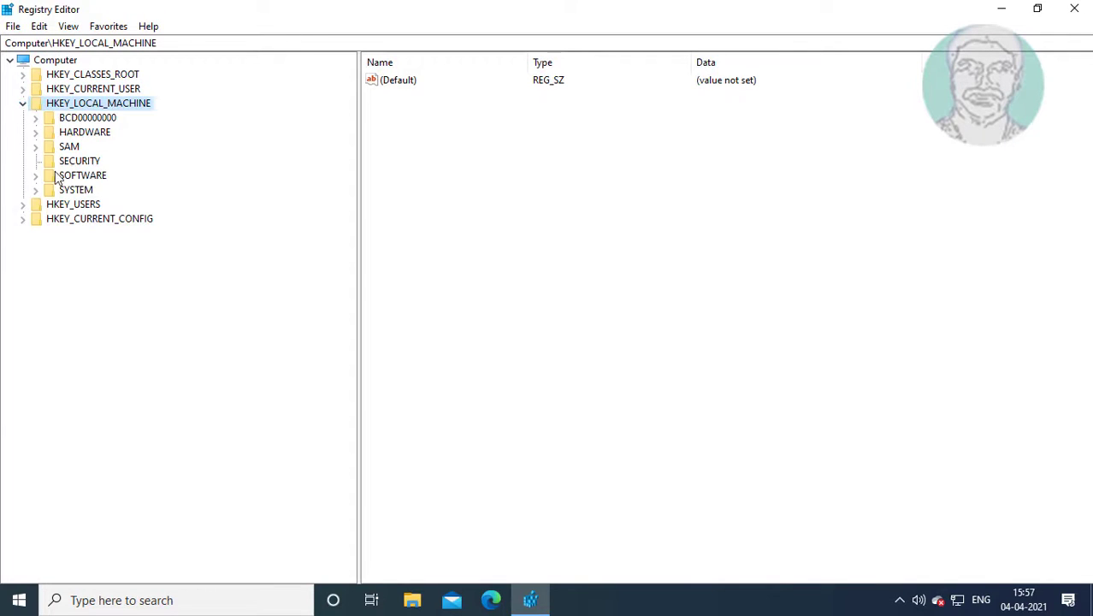
left_click(82, 175)
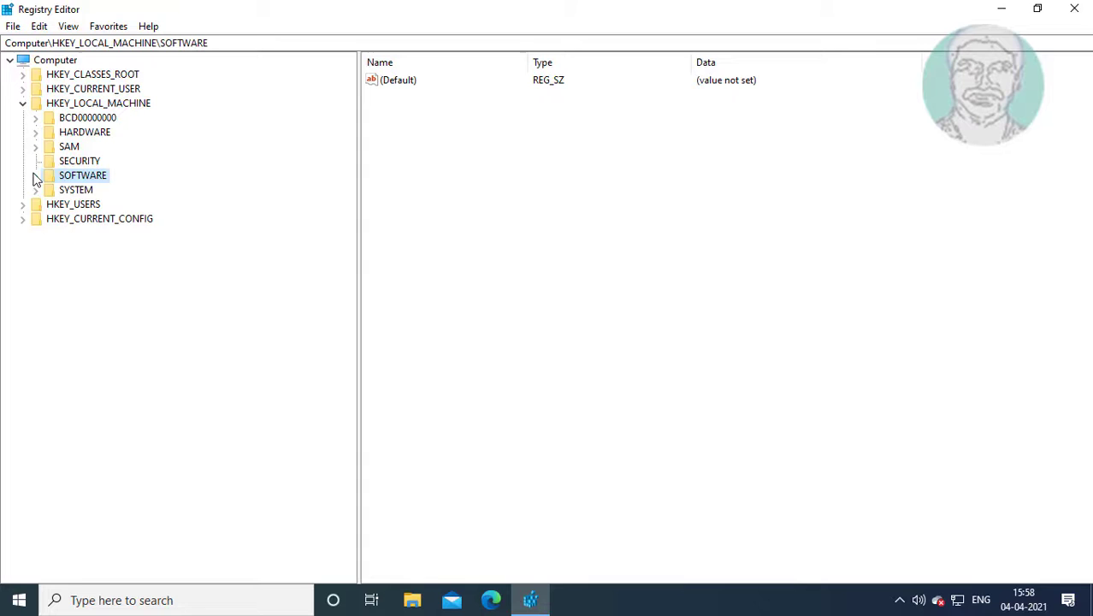
left_click(36, 174)
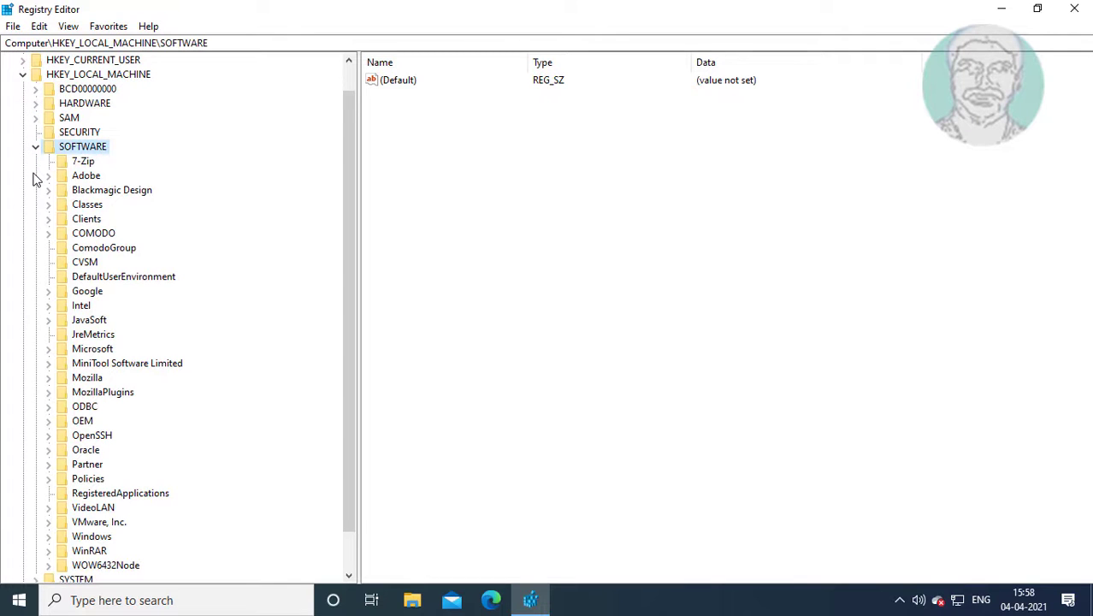
mouse_move(91, 487)
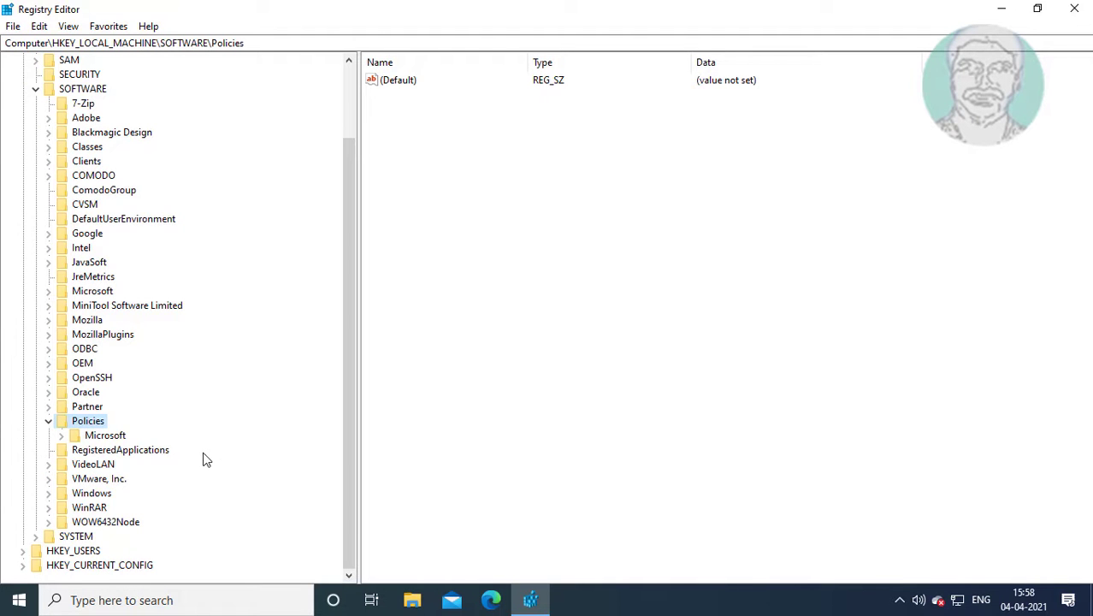
- Create a Google key under Policies and a Chrome subkey inside it
right_click(87, 421)
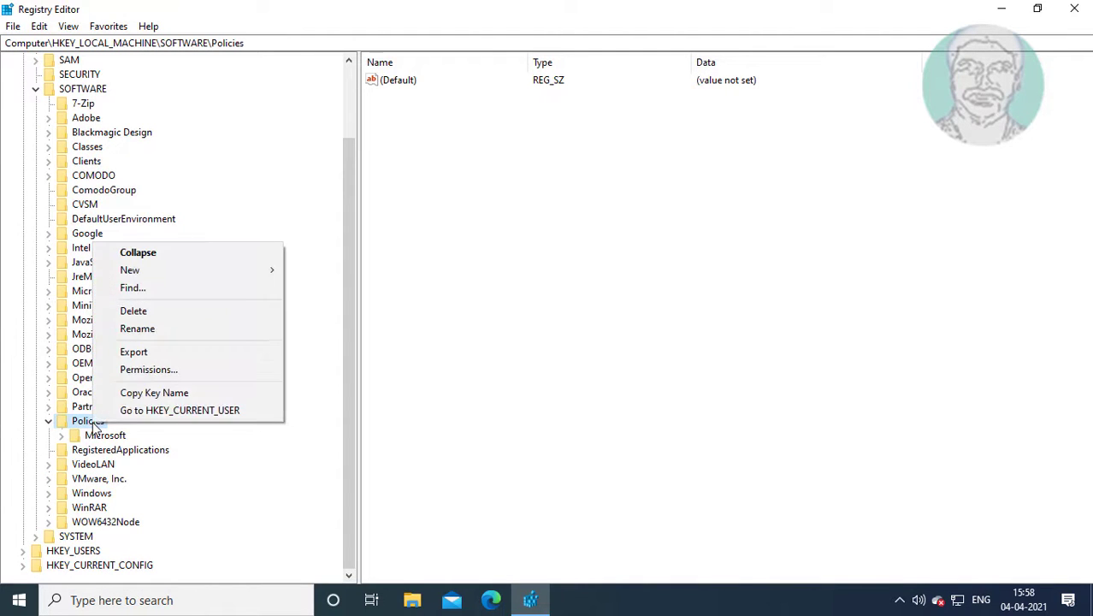
mouse_move(130, 270)
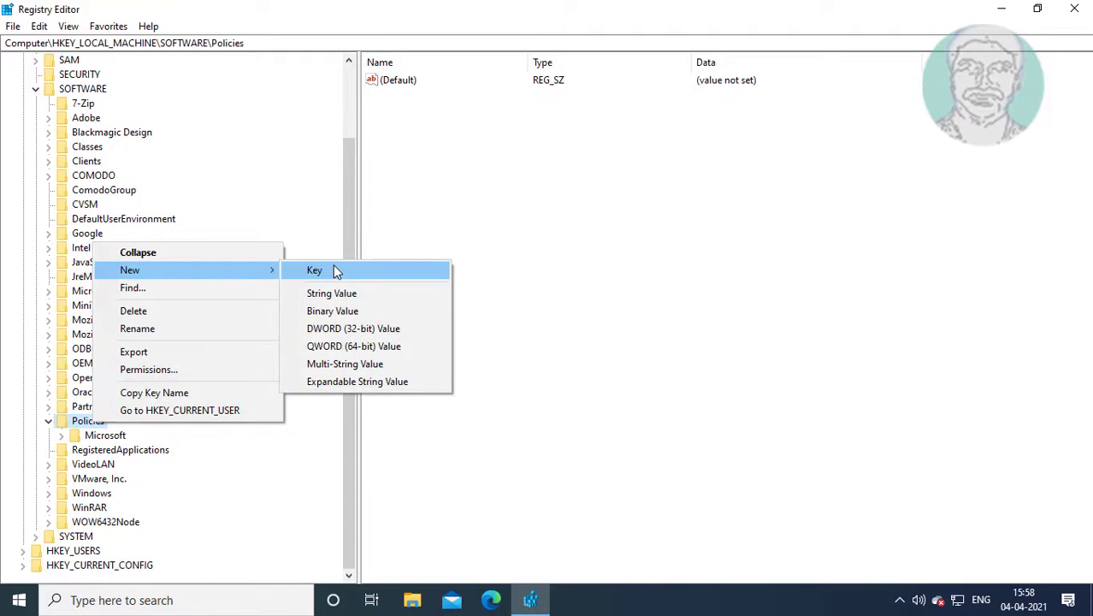
left_click(315, 270)
type("Google")
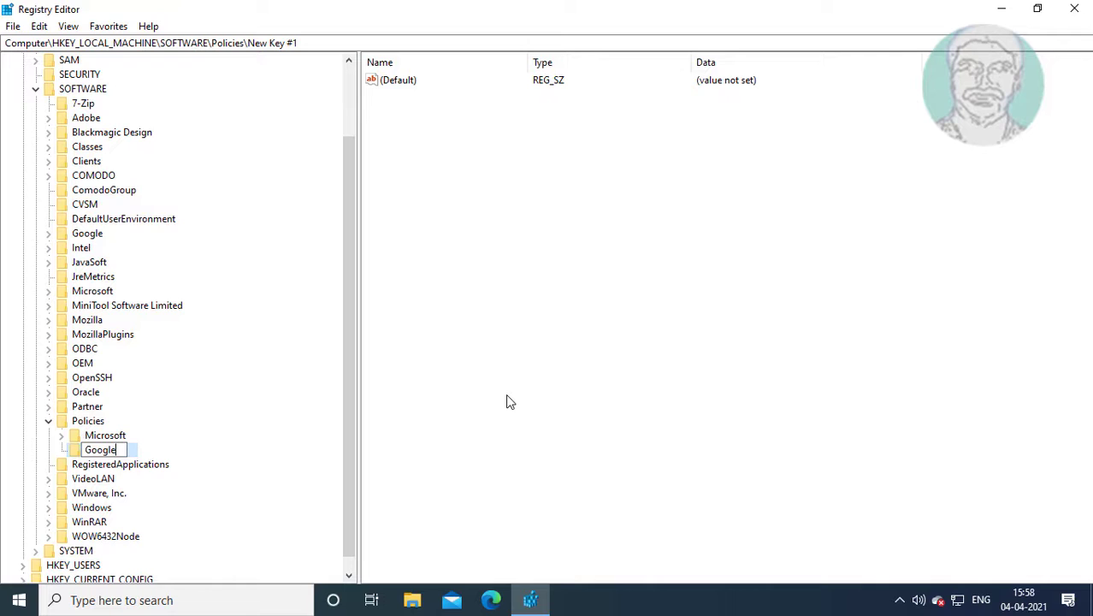
mouse_move(136, 448)
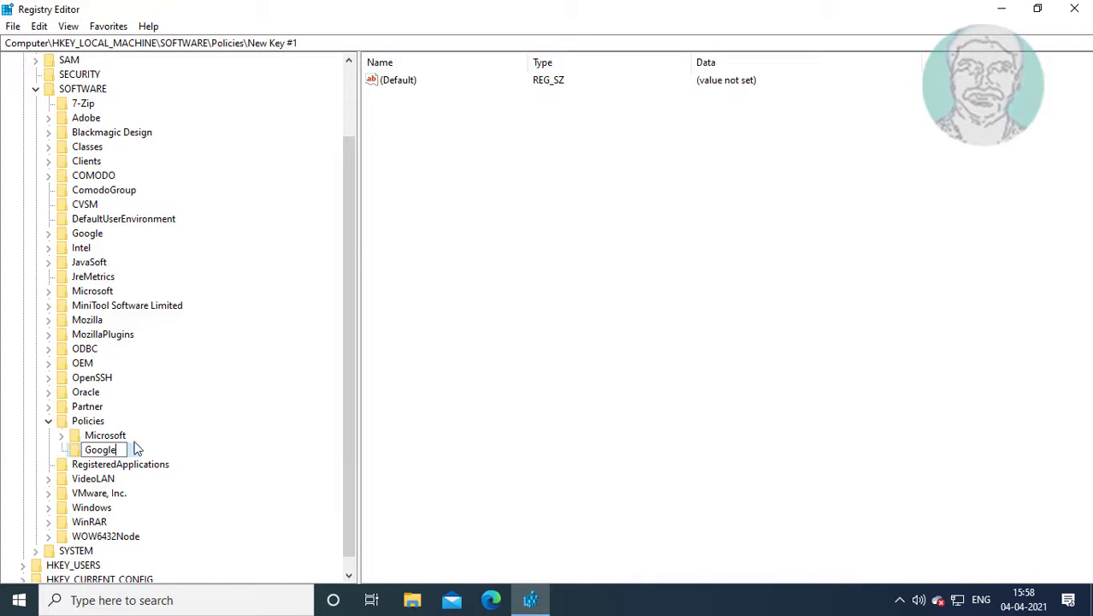
right_click(99, 448)
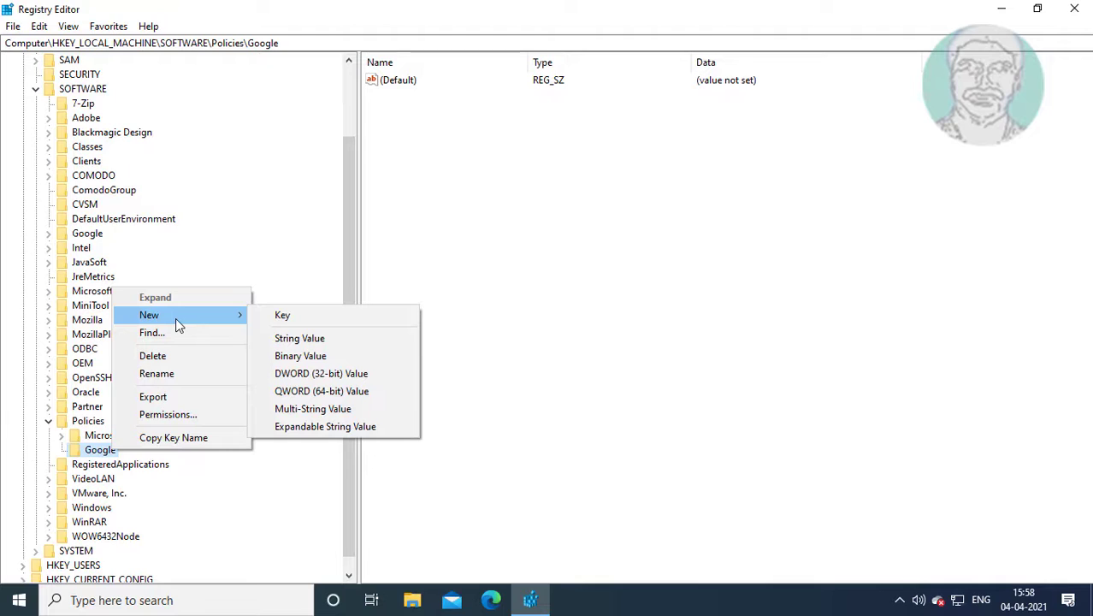
mouse_move(282, 314)
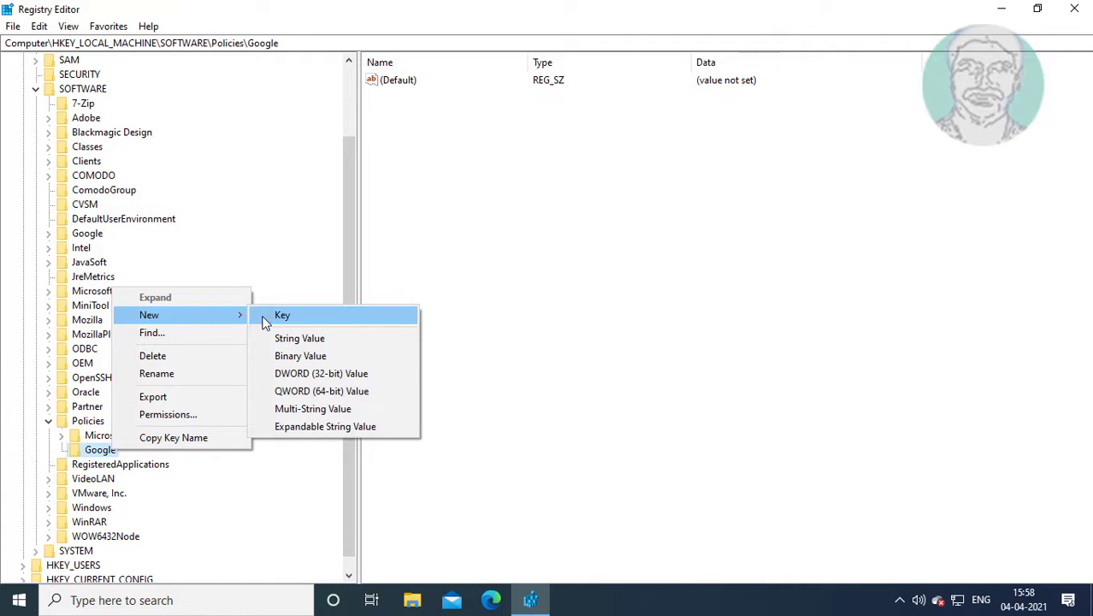
left_click(282, 315)
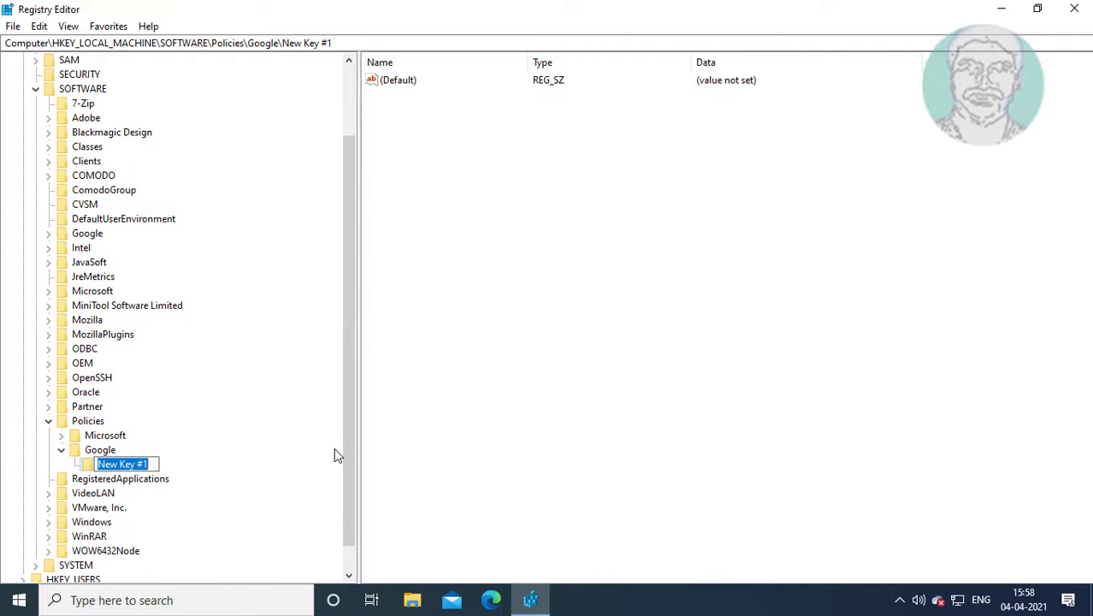
type("Chrome")
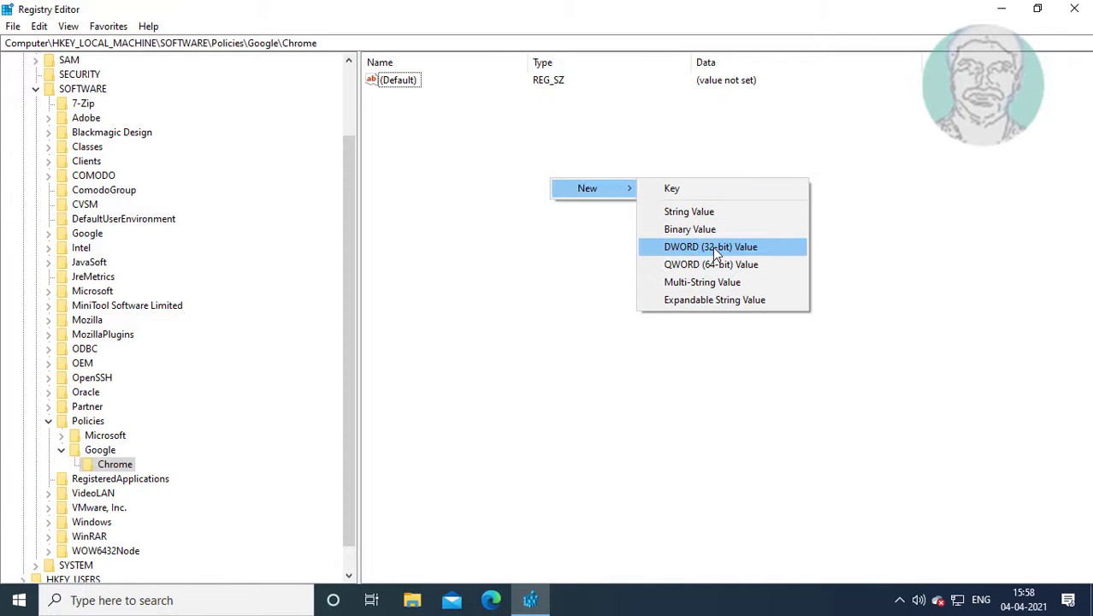
- Add a DWORD (32-bit) value named RendererCodeIntegrityEnabled under Chrome
left_click(710, 247)
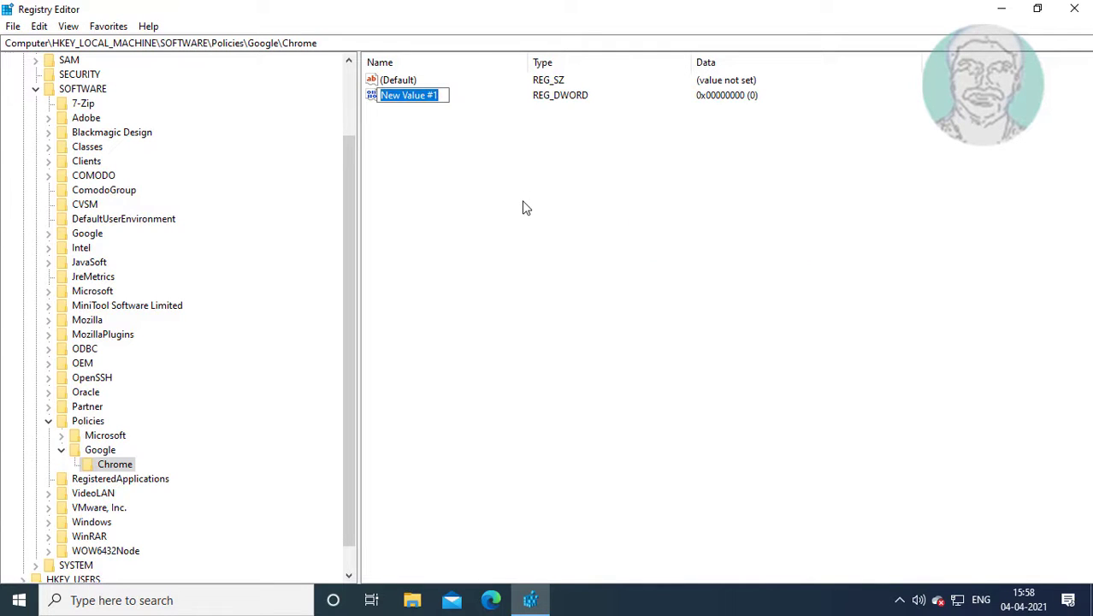
type("R")
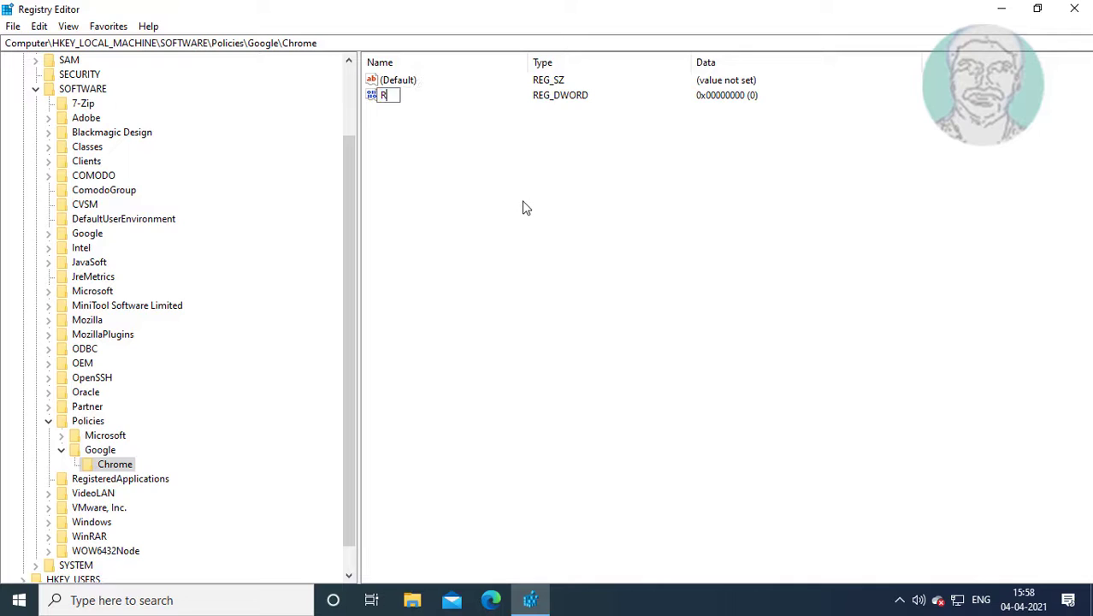
type("enderer")
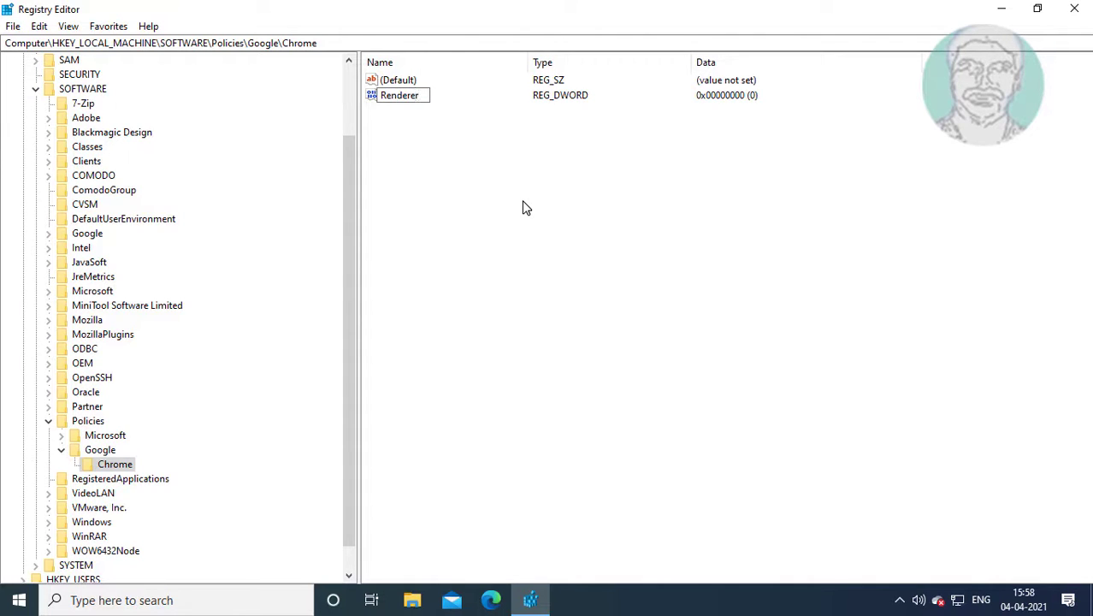
type("Code")
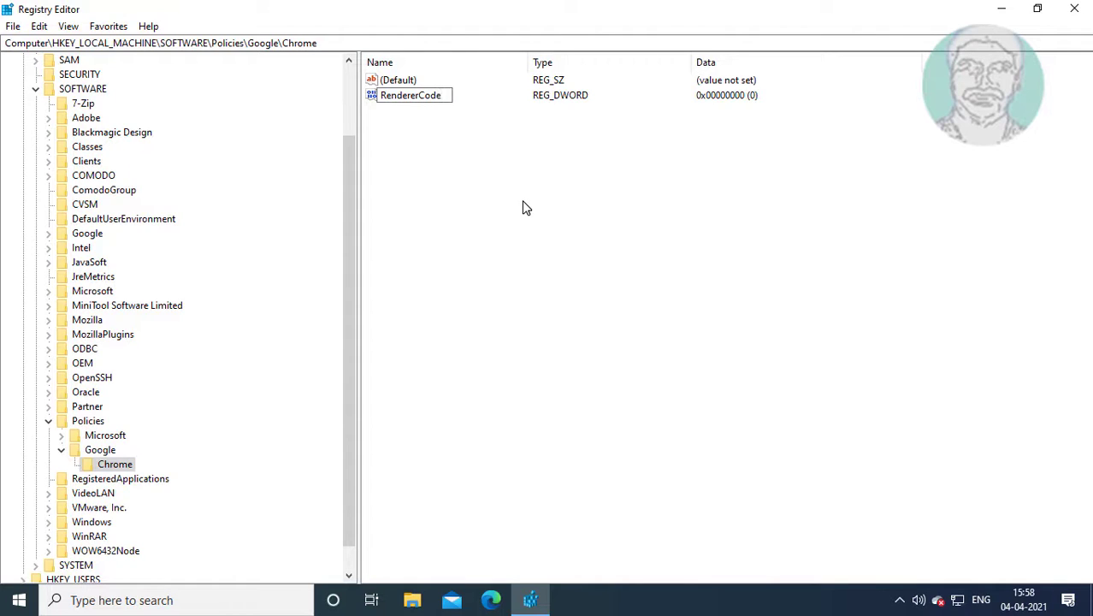
type("Integ")
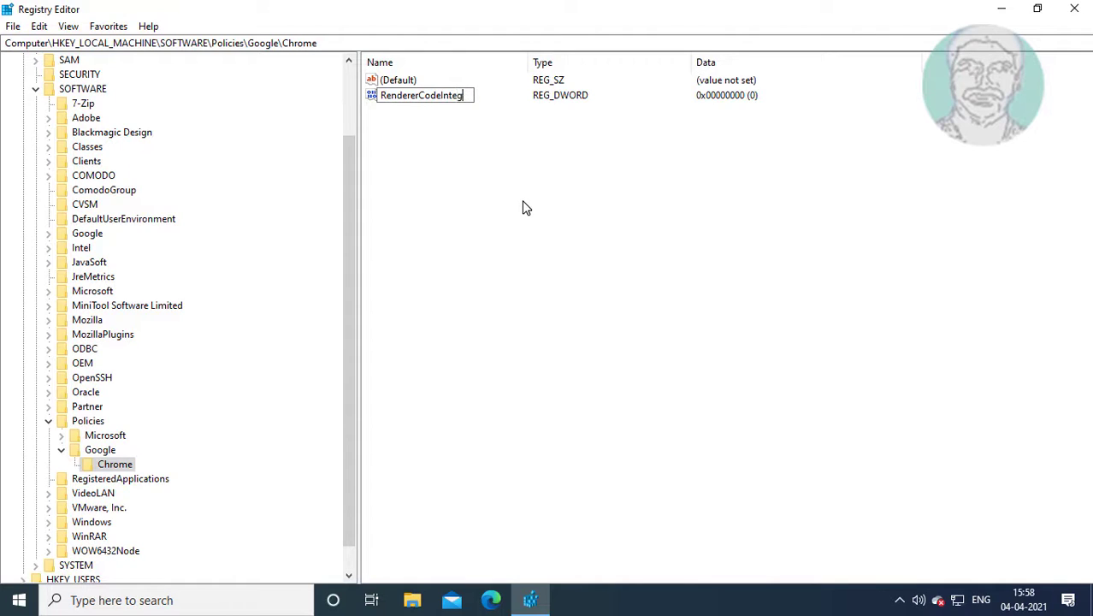
type("rity")
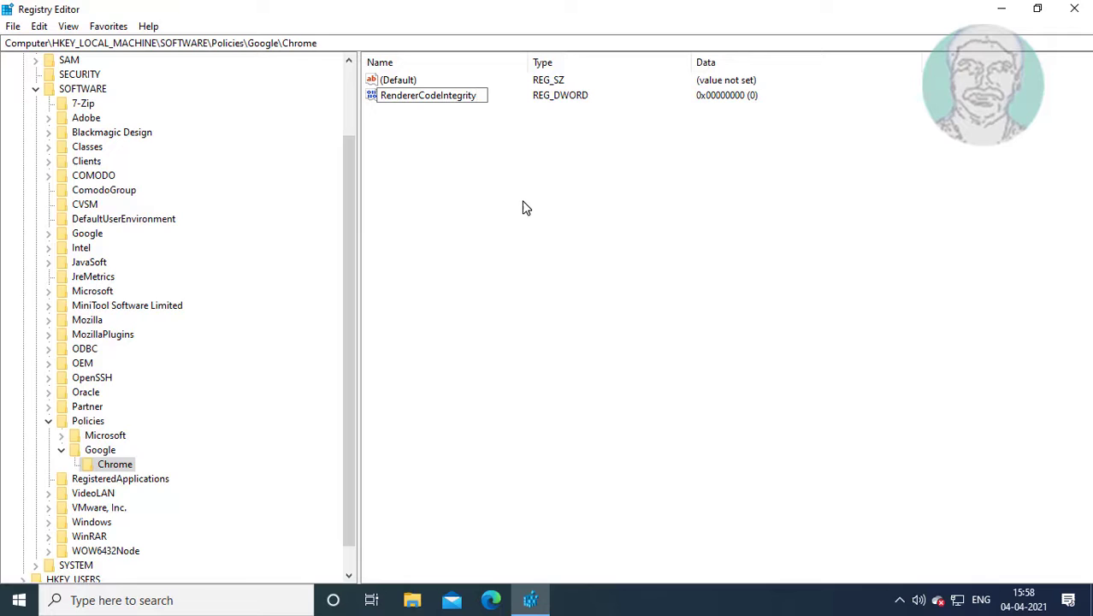
type("Enabled")
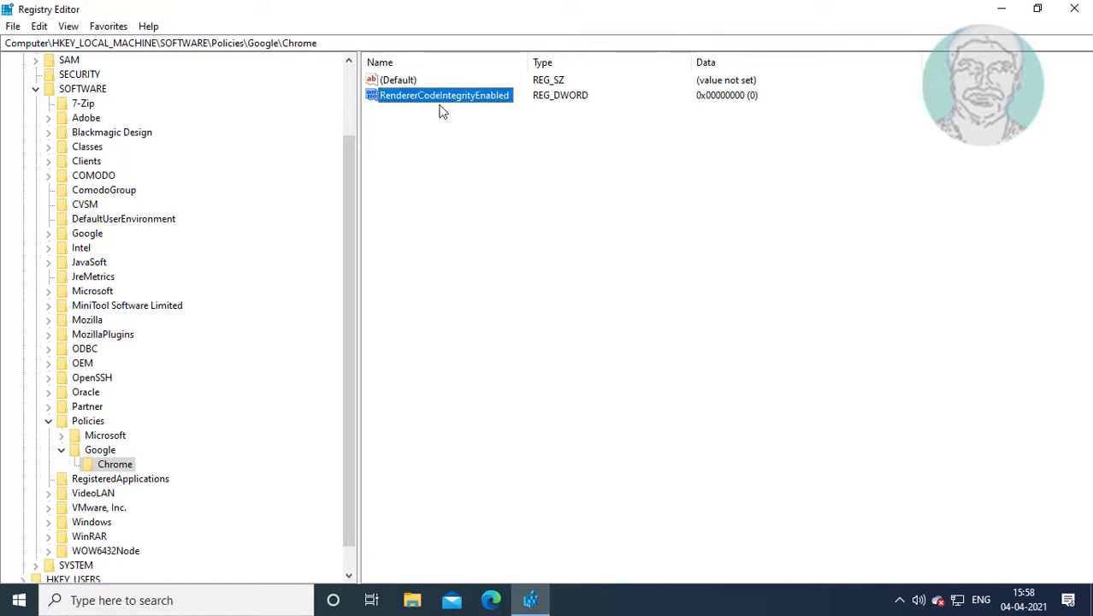
- Confirm RendererCodeIntegrityEnabled's value data as 0 and collapse the SOFTWARE branch
double_click(445, 96)
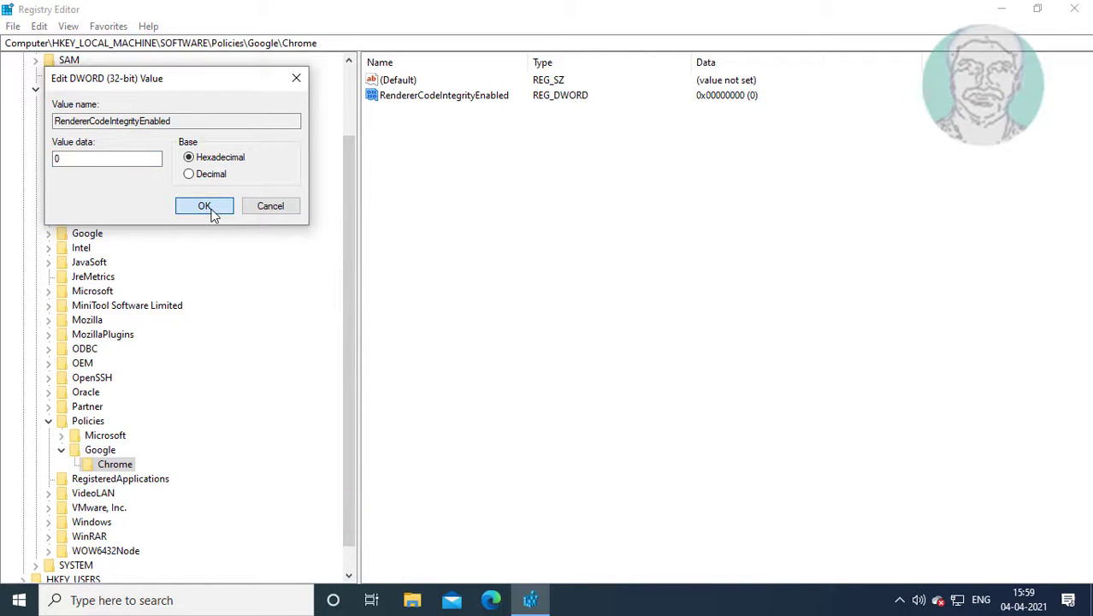
left_click(203, 205)
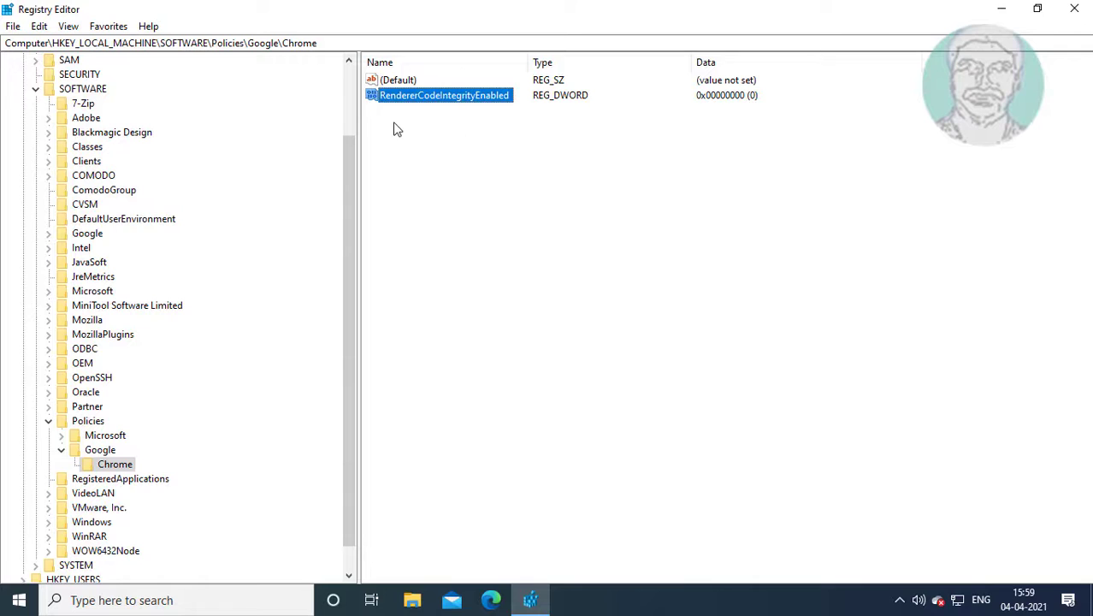
left_click(99, 448)
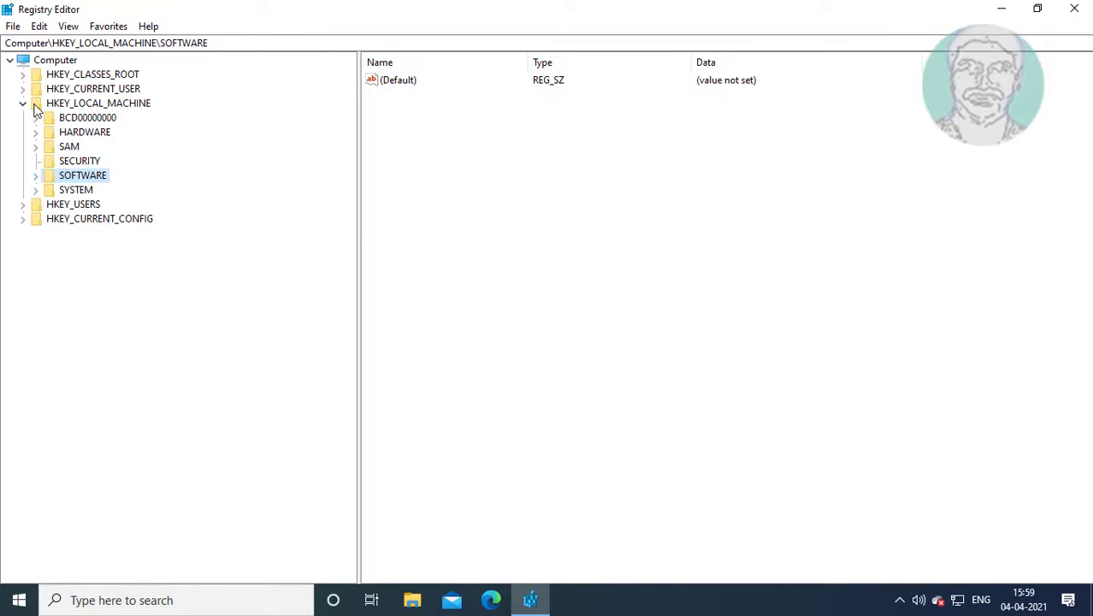
- Close Registry Editor and restart Windows from the Start menu's Power options
left_click(24, 103)
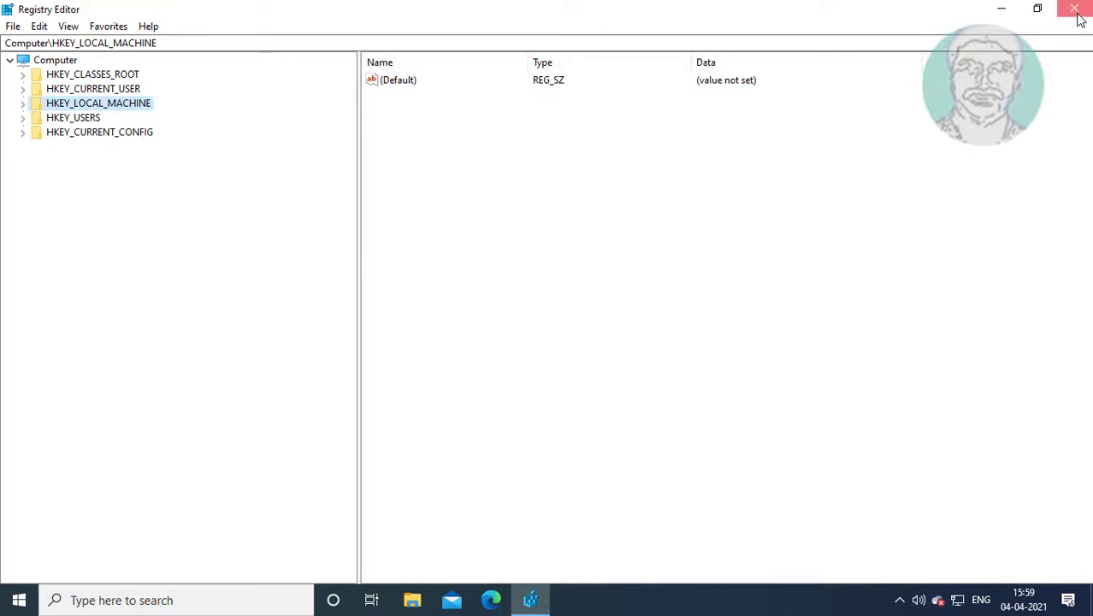
left_click(1074, 8)
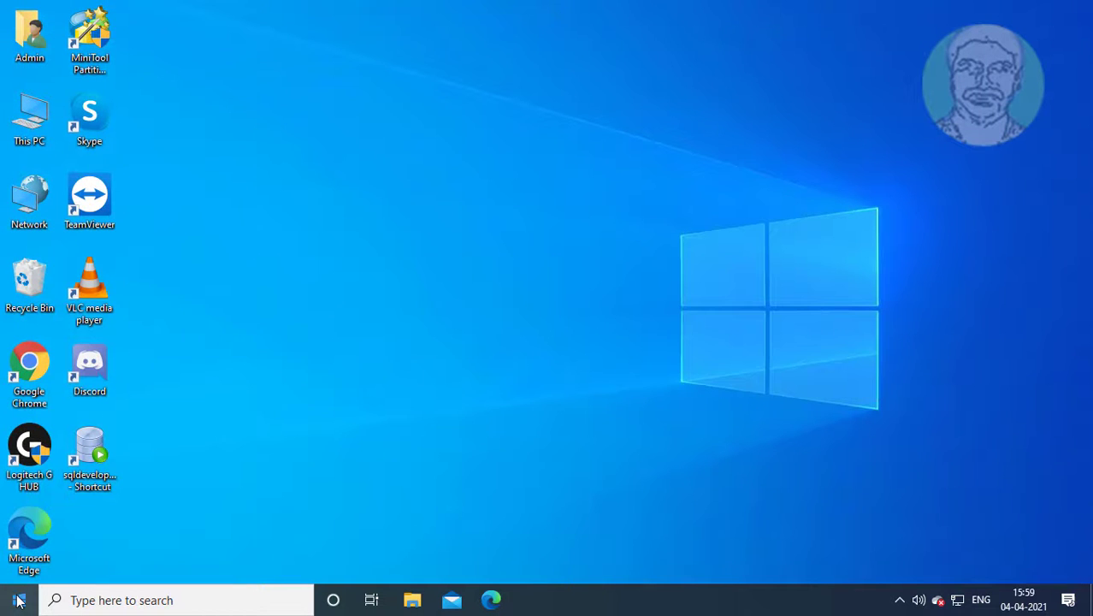
left_click(17, 598)
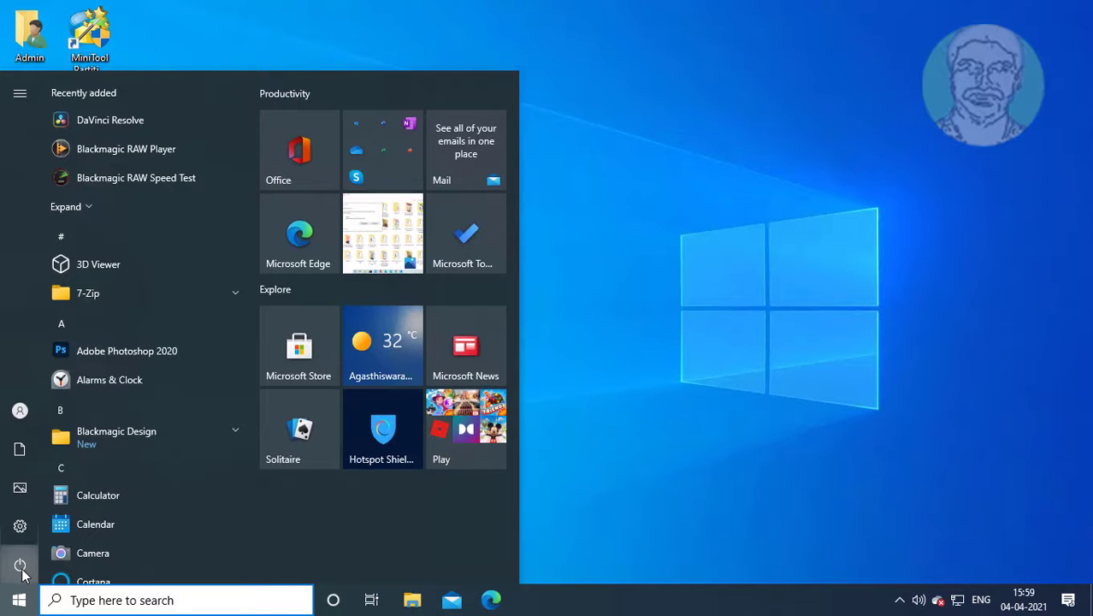
left_click(21, 565)
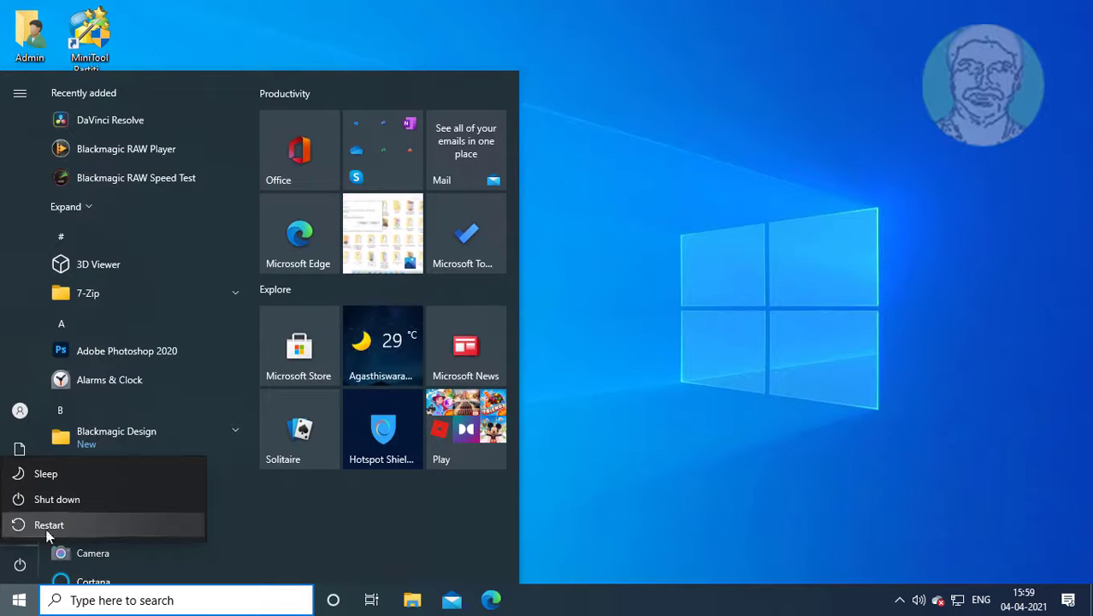
left_click(48, 524)
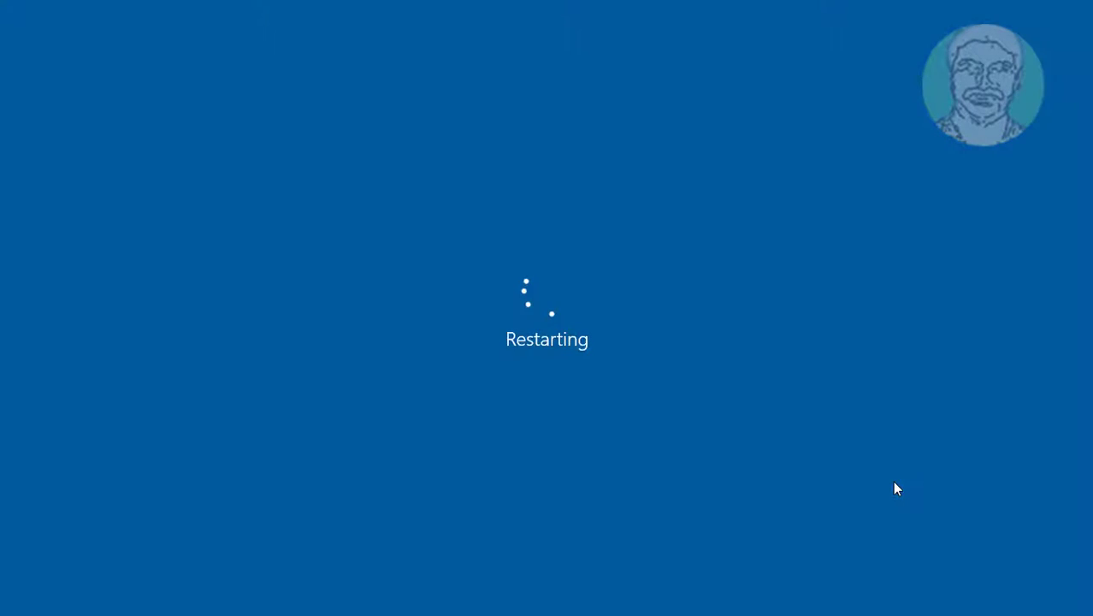